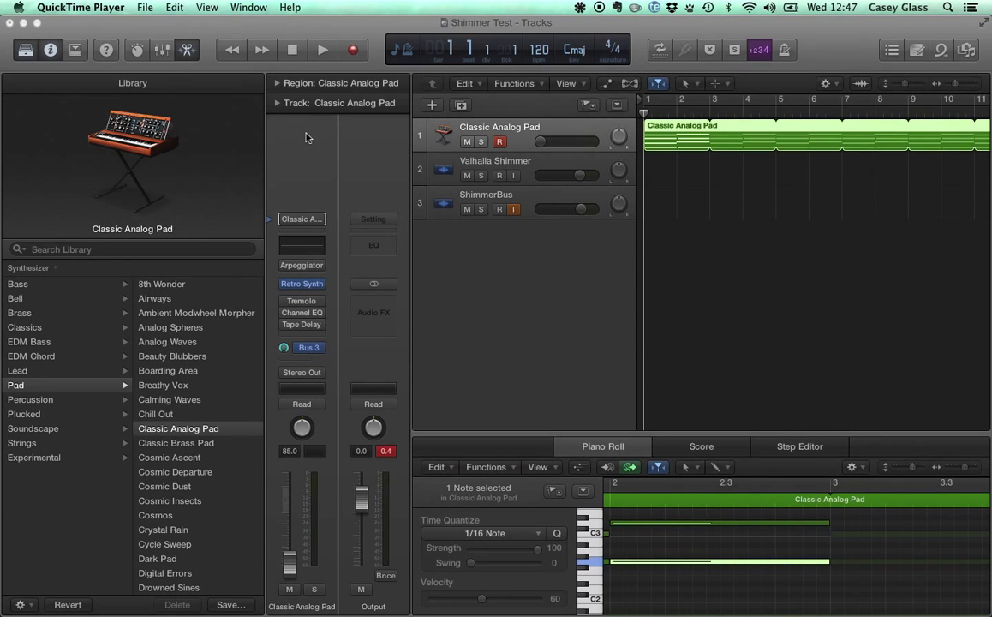
pyautogui.moveTo(405, 62)
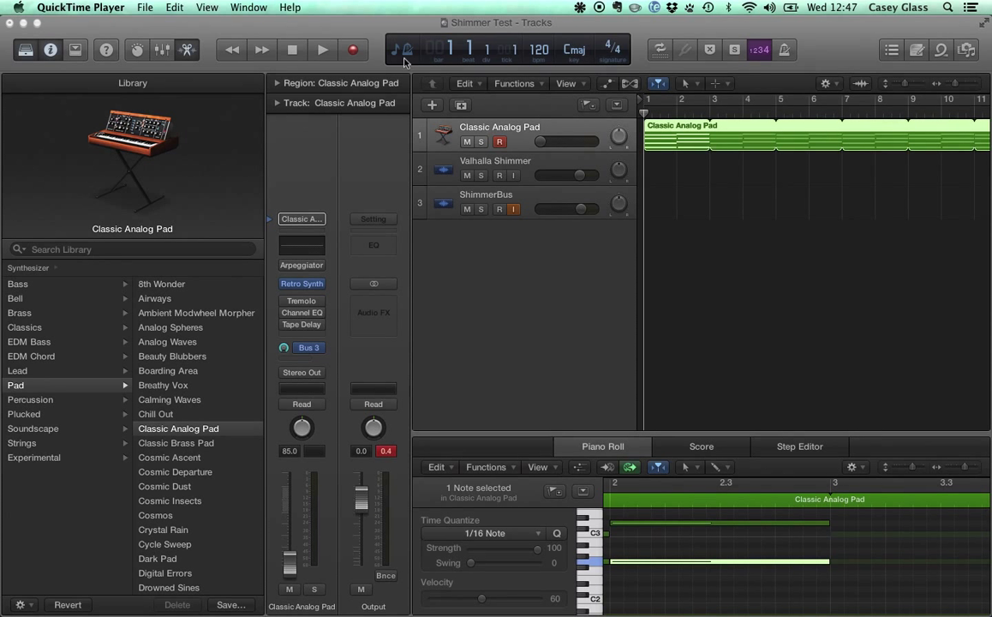
pyautogui.moveTo(536, 198)
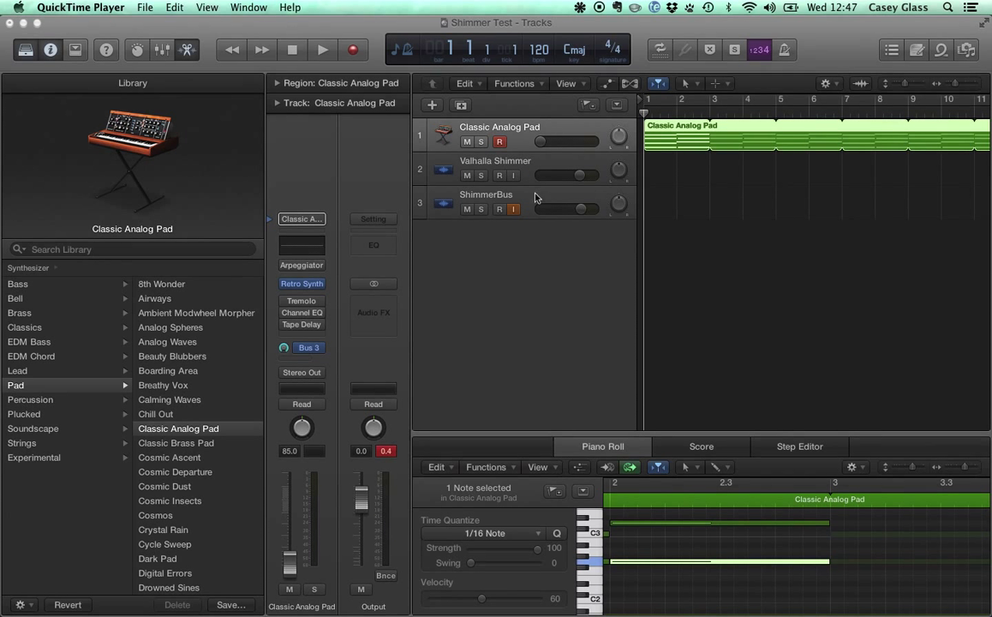
pyautogui.moveTo(475, 197)
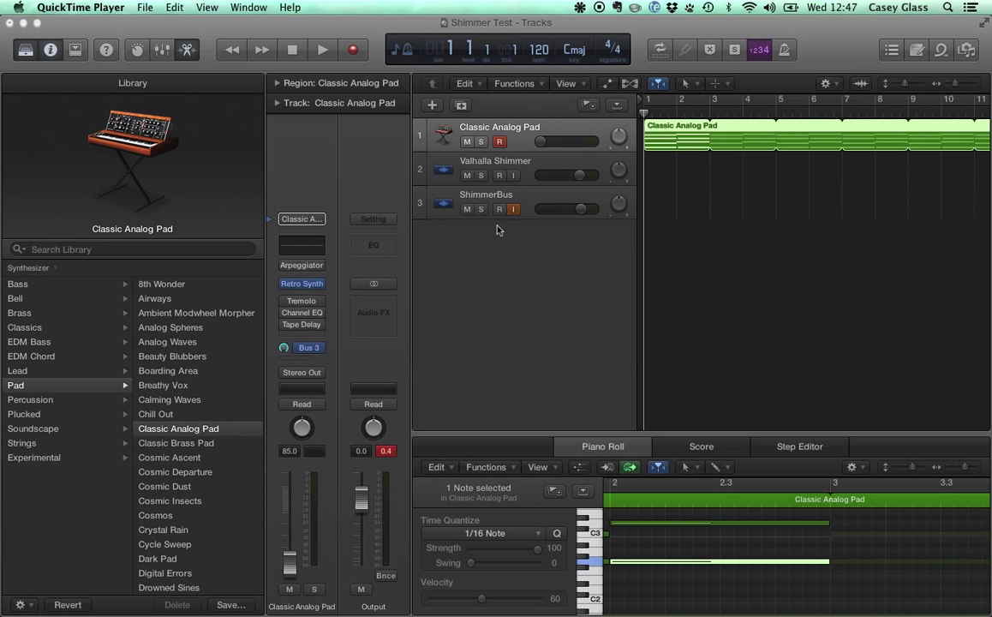
pyautogui.moveTo(536, 199)
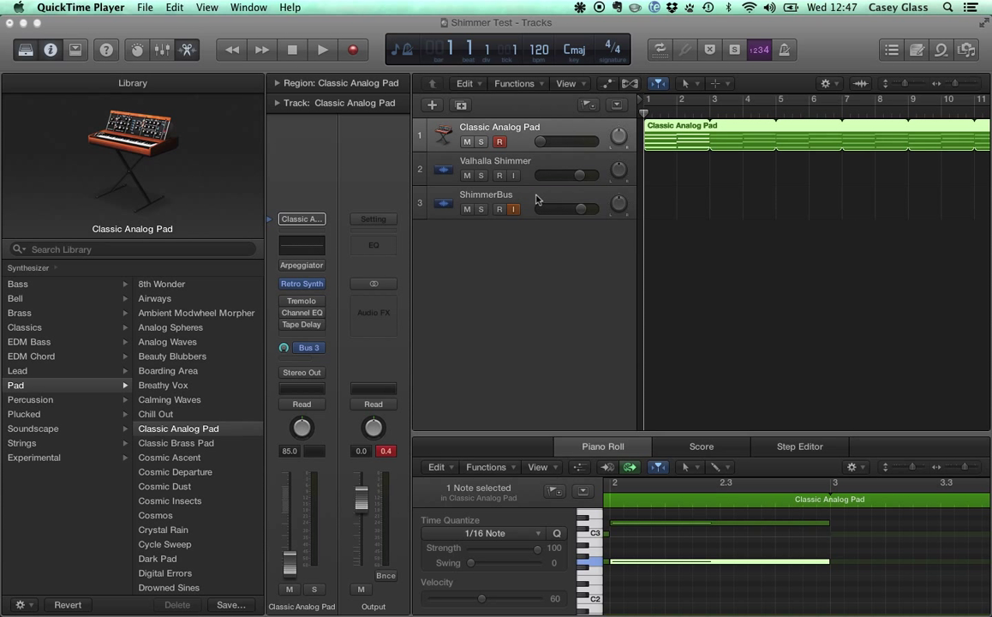
pyautogui.moveTo(516, 191)
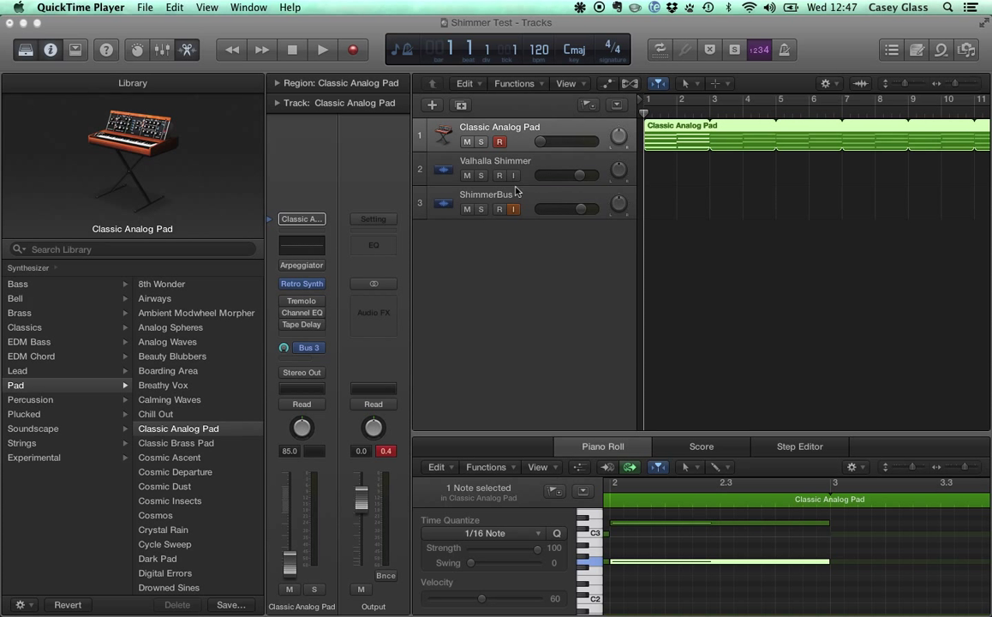
pyautogui.moveTo(499, 165)
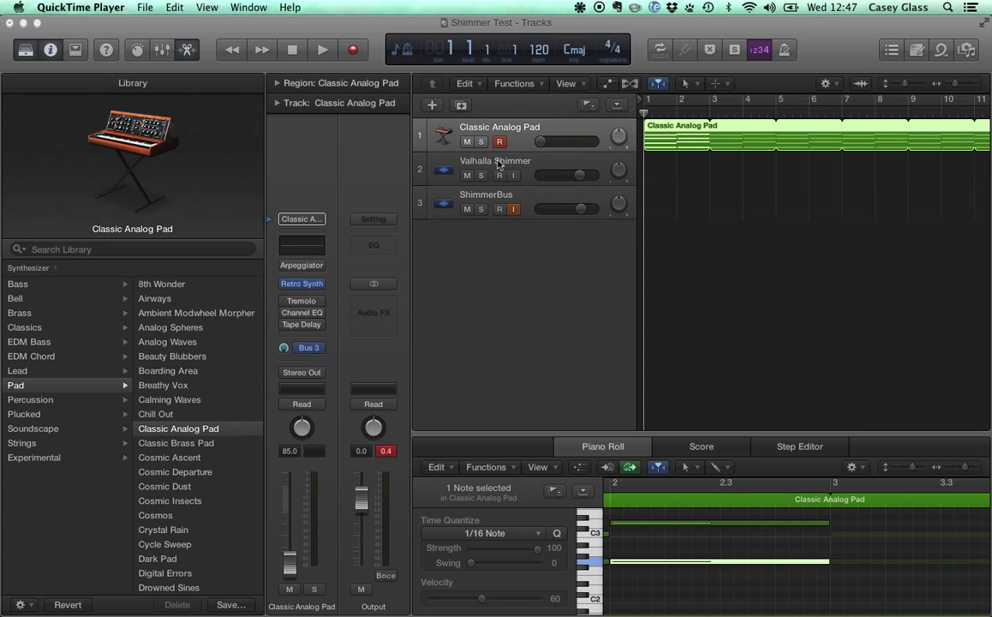
# Select the Valhalla Shimmer track to show its Bus 3 shimmer reverb channel strip.
pyautogui.click(495, 167)
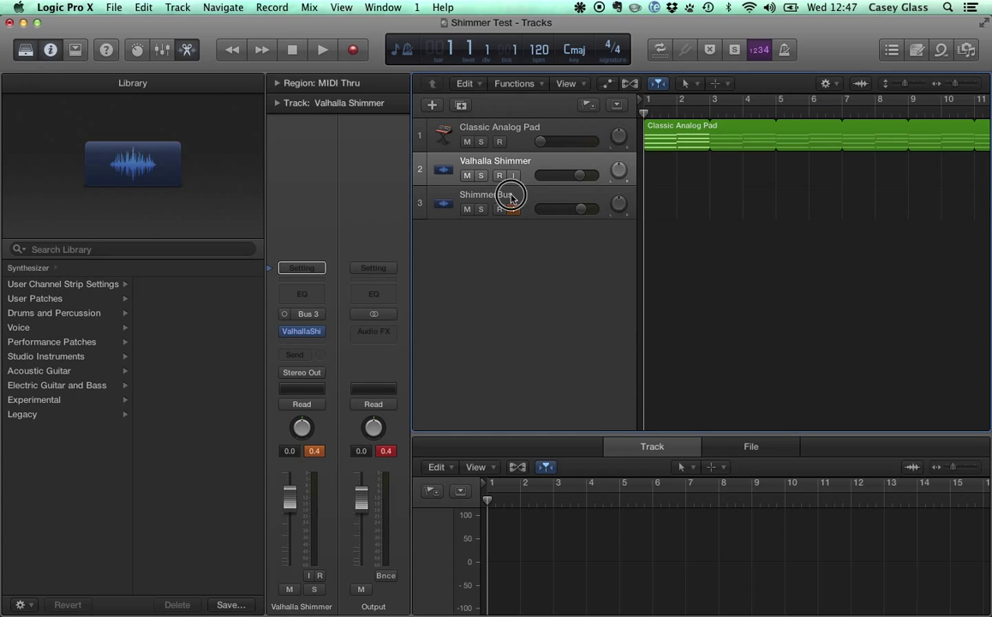
# Select the Classic Analog Pad track to show its Retro Synth channel strip.
pyautogui.click(485, 201)
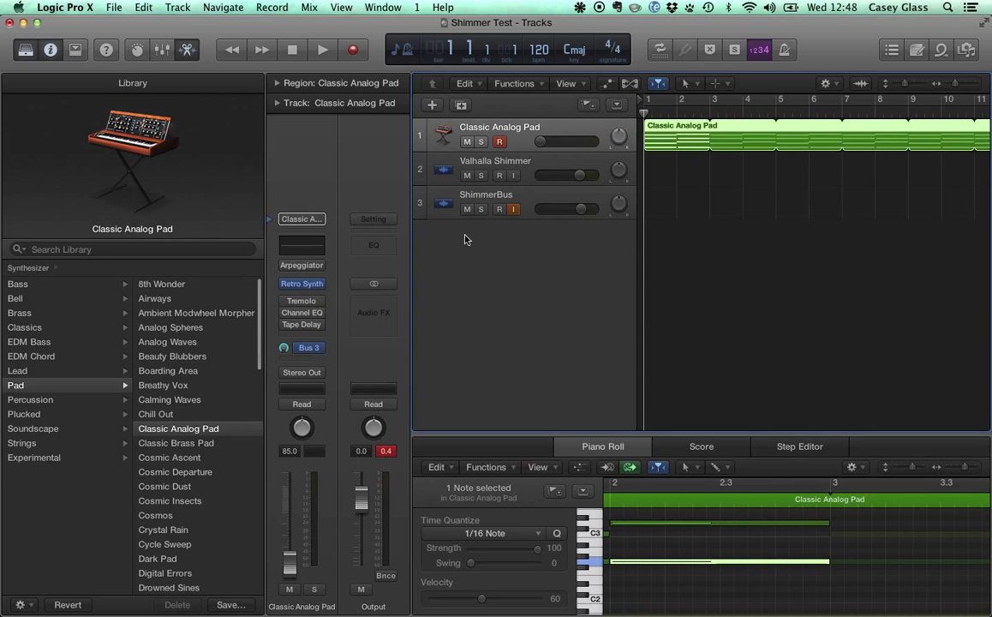
pyautogui.moveTo(415, 304)
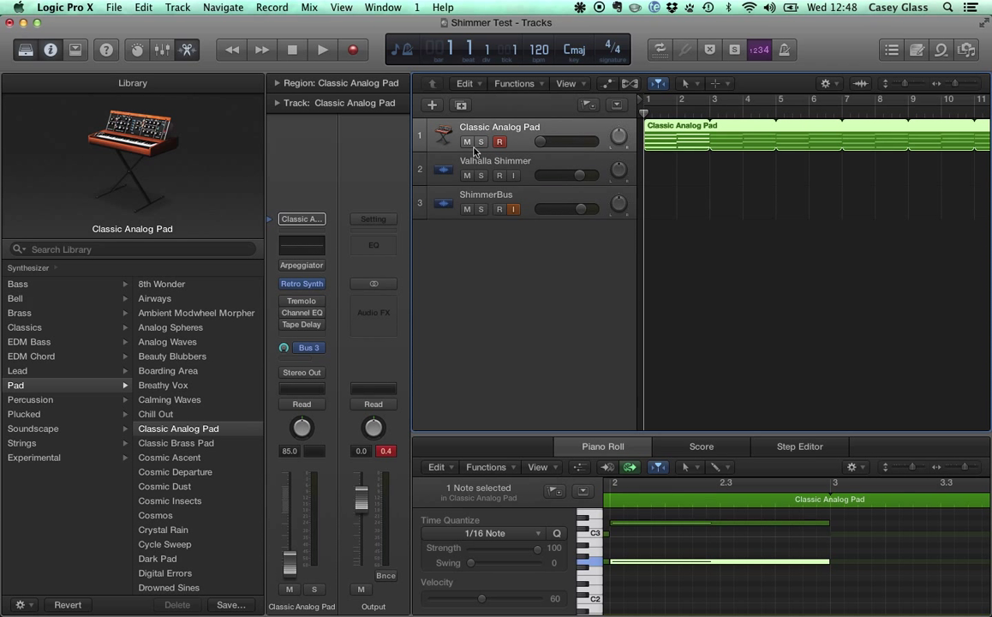
# Solo the Classic Analog Pad, play it alone, then stop playback.
pyautogui.click(322, 50)
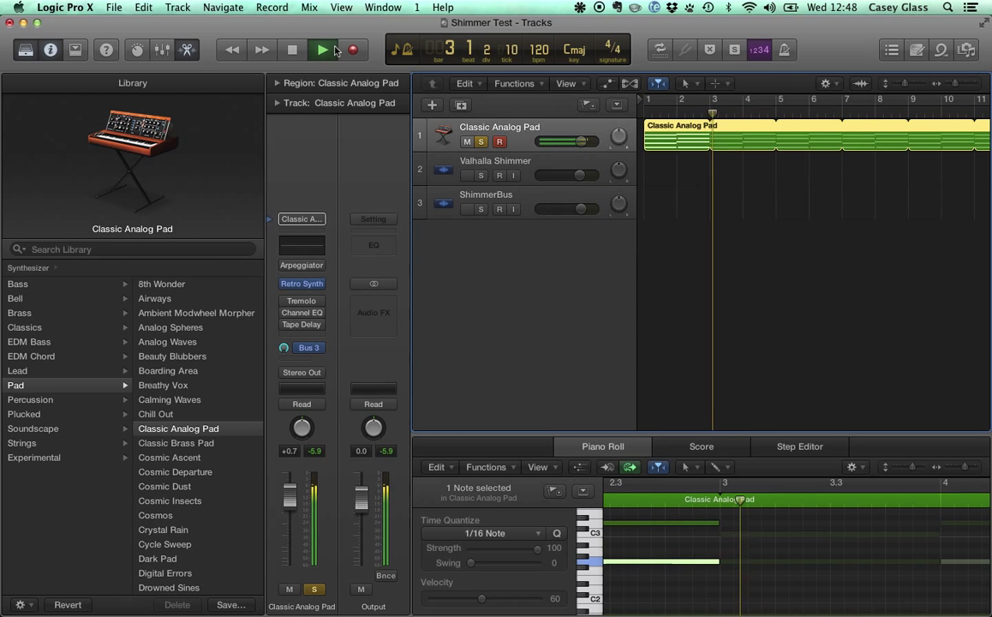
pyautogui.click(322, 49)
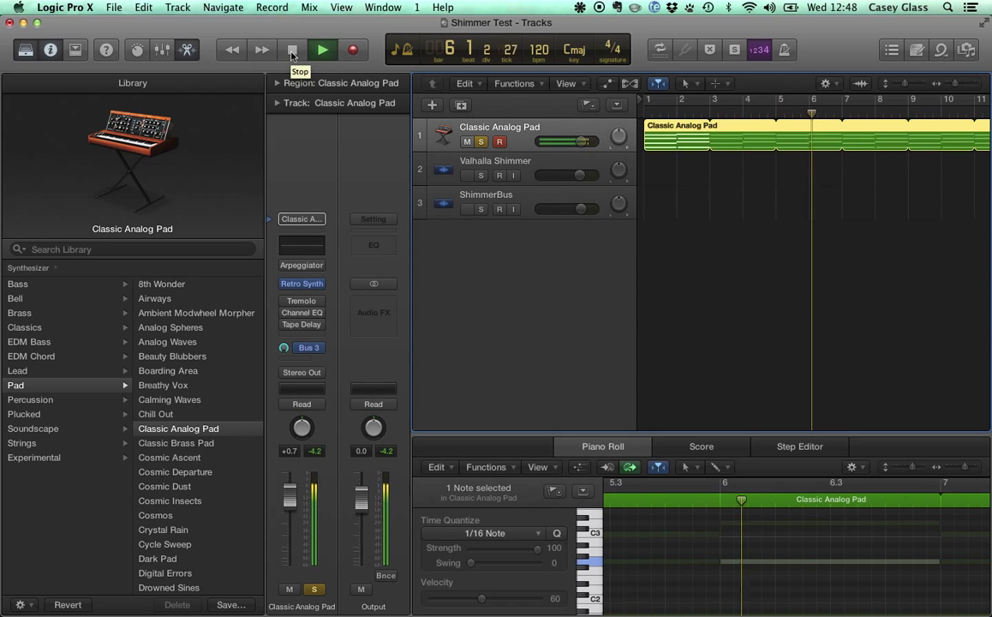
pyautogui.click(292, 49)
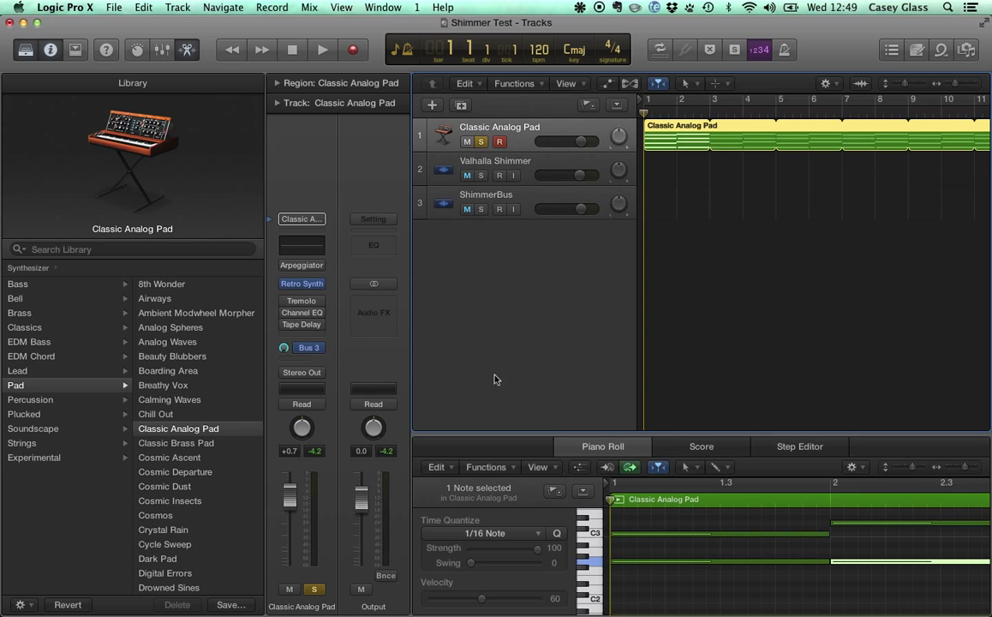
pyautogui.moveTo(506, 142)
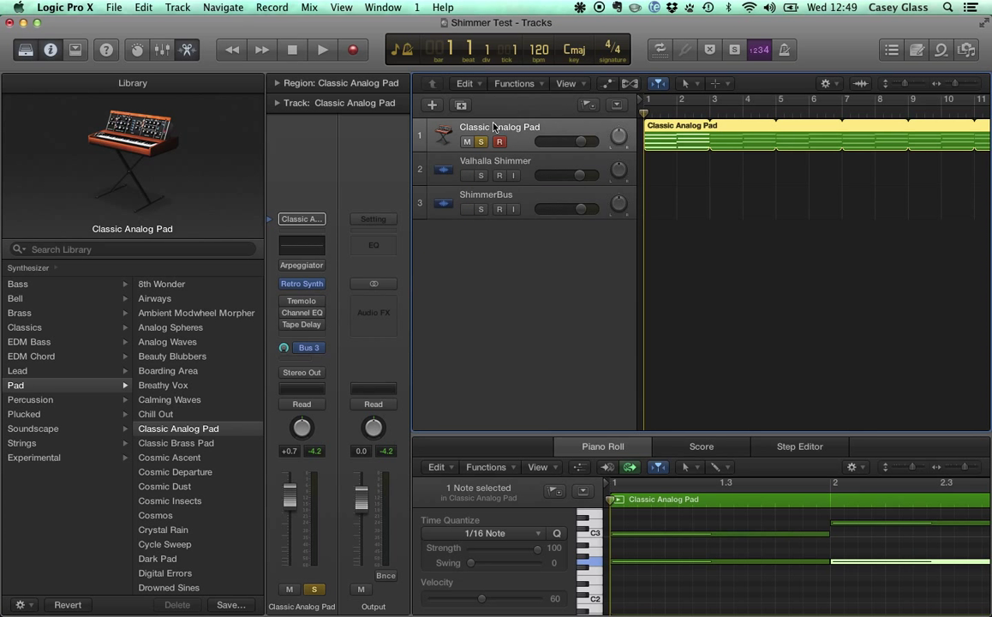
# Select the Valhalla Shimmer track, then close its DeepBlueDay plug-in window.
pyautogui.click(495, 167)
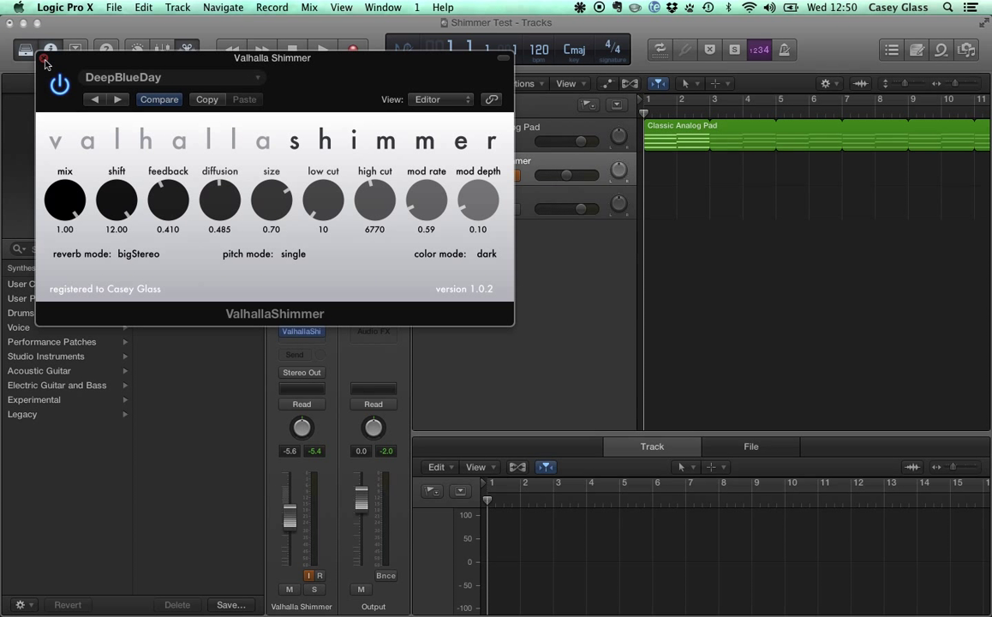
pyautogui.click(45, 60)
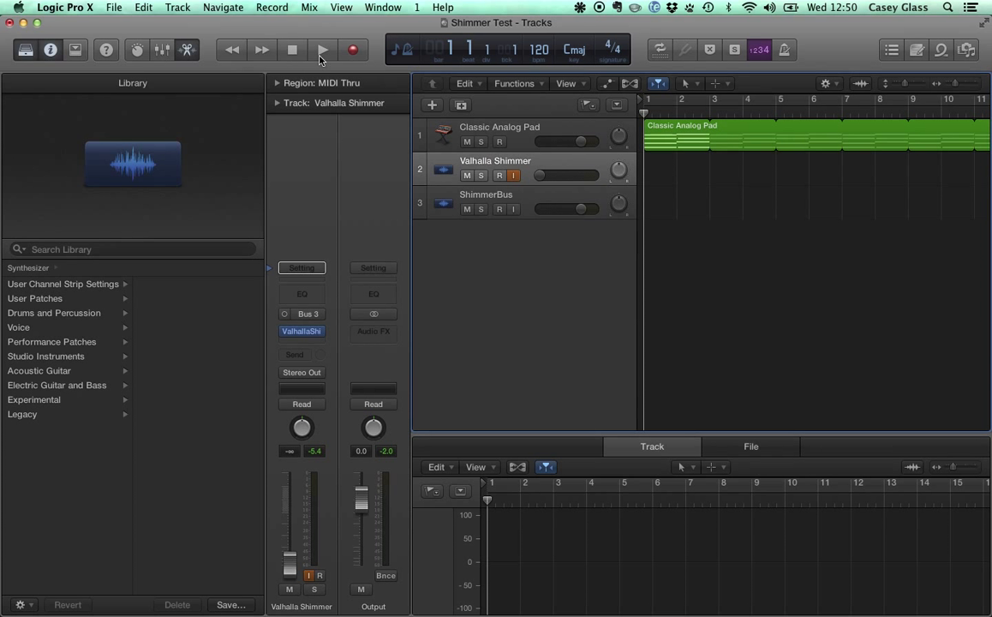
# Play the pad through the shimmer reverb, lower Valhalla Shimmer to about -6 dB, then stop.
pyautogui.click(323, 50)
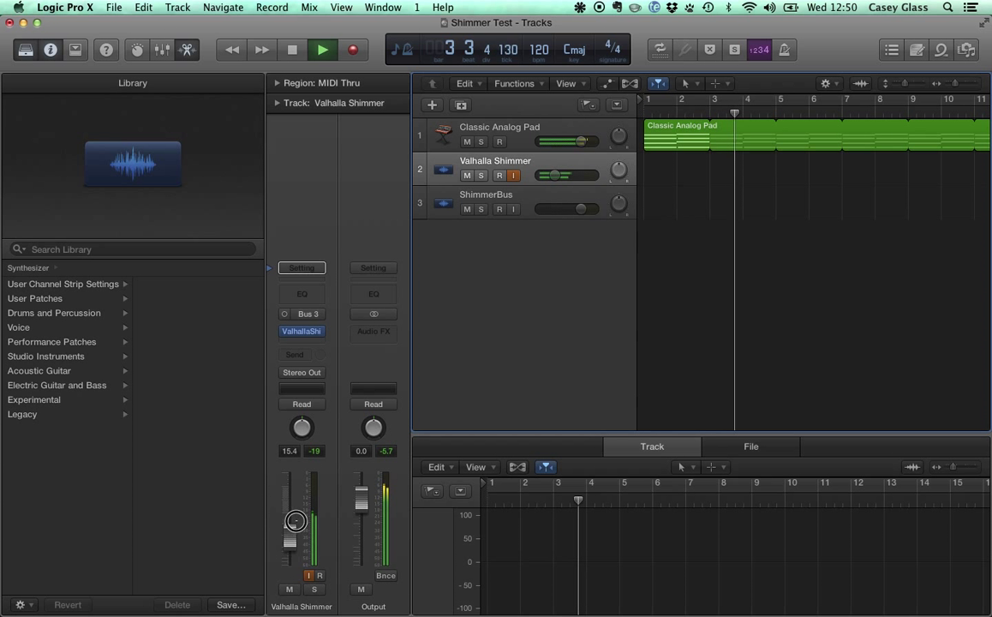
pyautogui.click(322, 48)
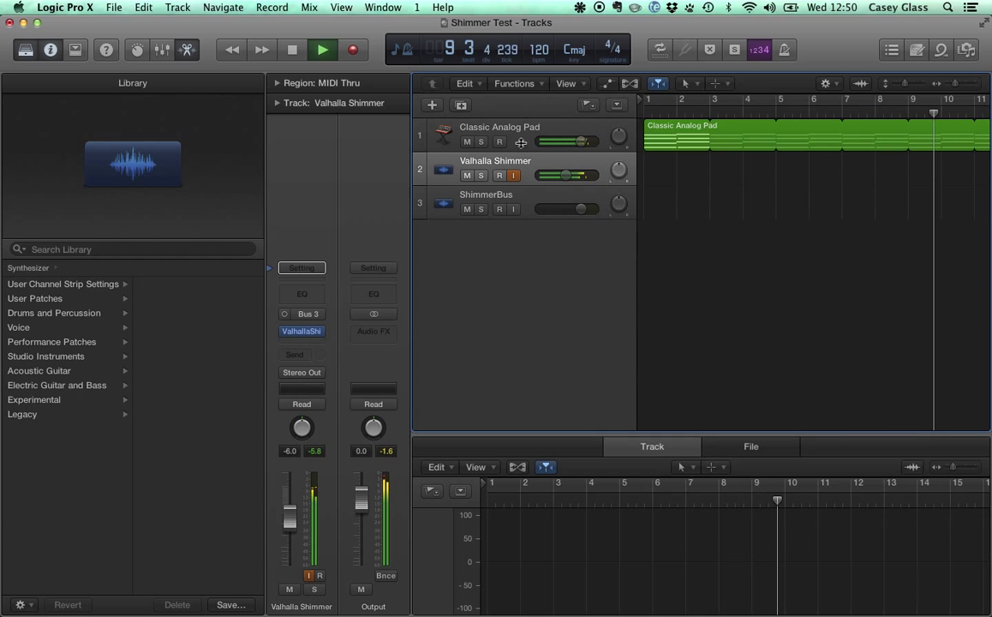
pyautogui.click(499, 135)
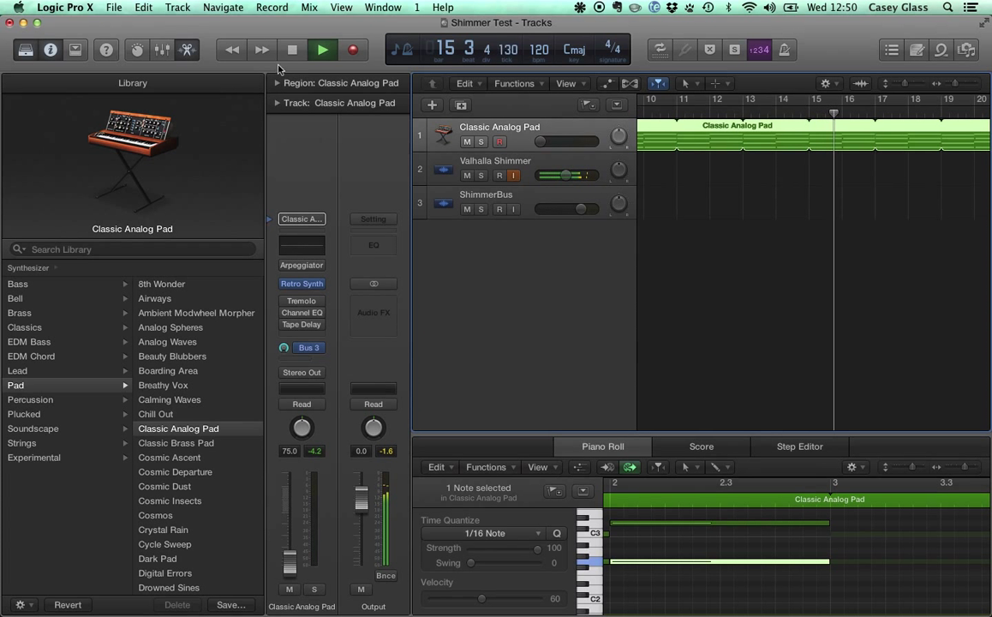
pyautogui.click(323, 49)
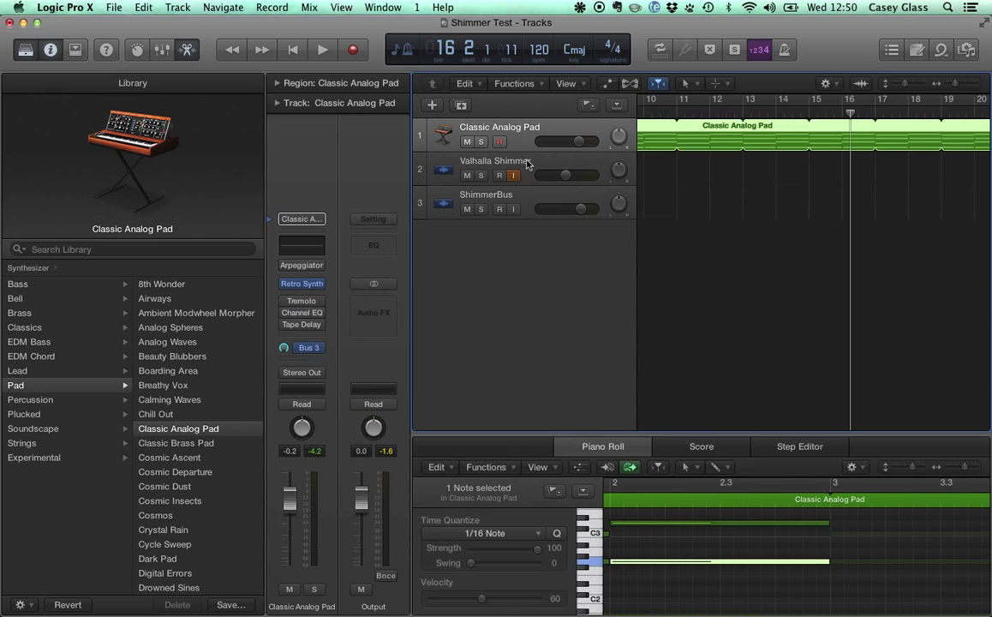
# Enable ShimmerBus input monitoring and play the pad through its pitch-shift, reverb and delay chain.
pyautogui.click(495, 167)
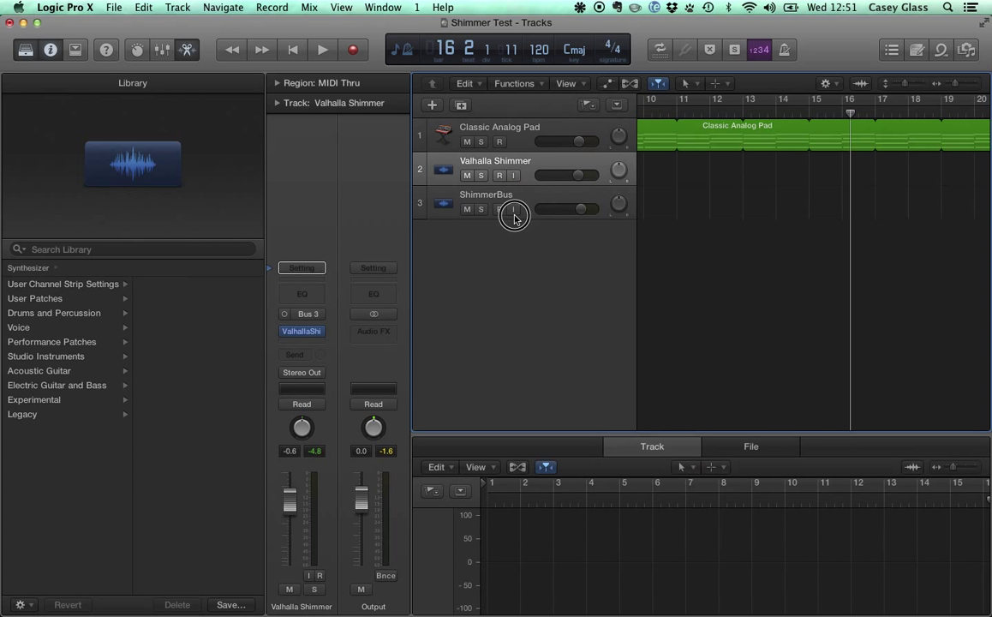
pyautogui.click(514, 203)
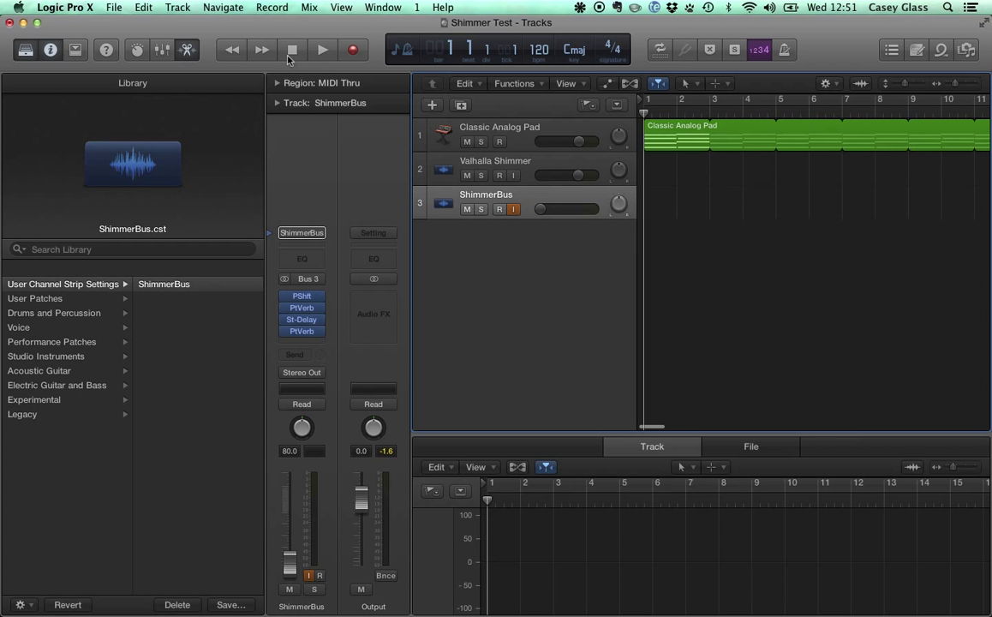
pyautogui.moveTo(324, 60)
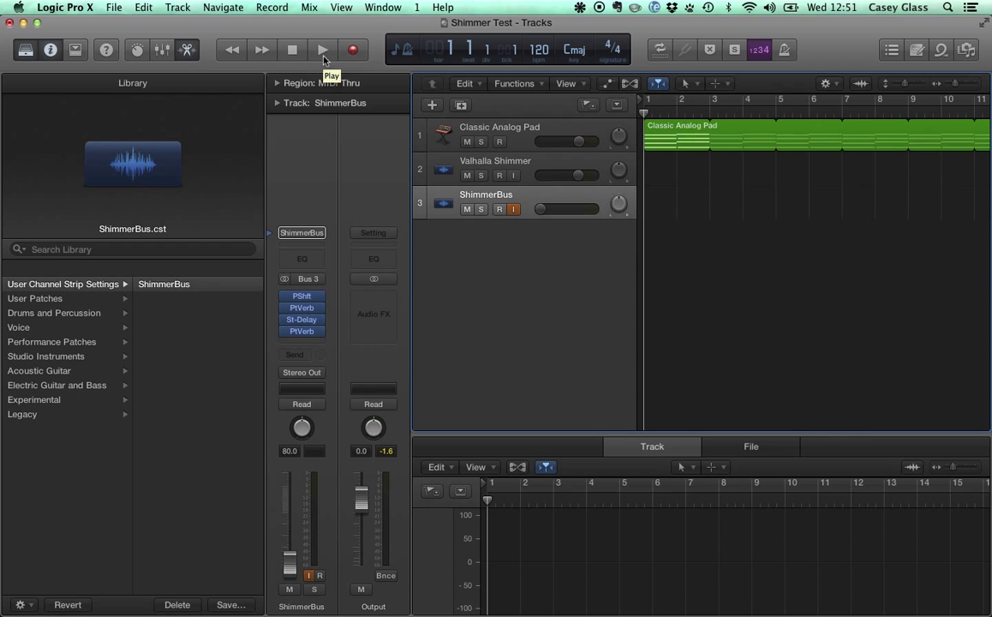
pyautogui.click(322, 49)
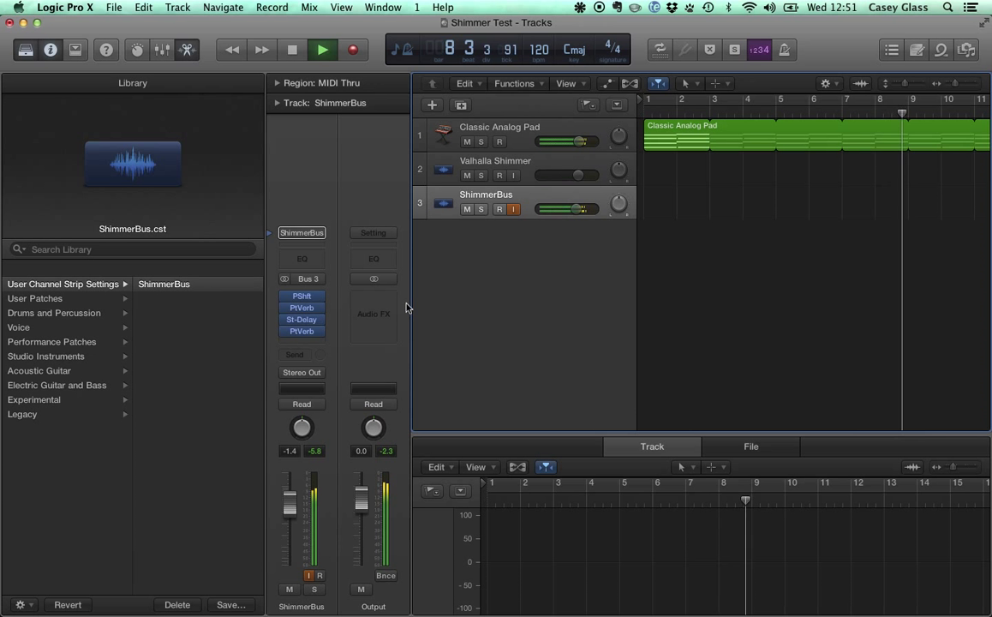
pyautogui.click(500, 127)
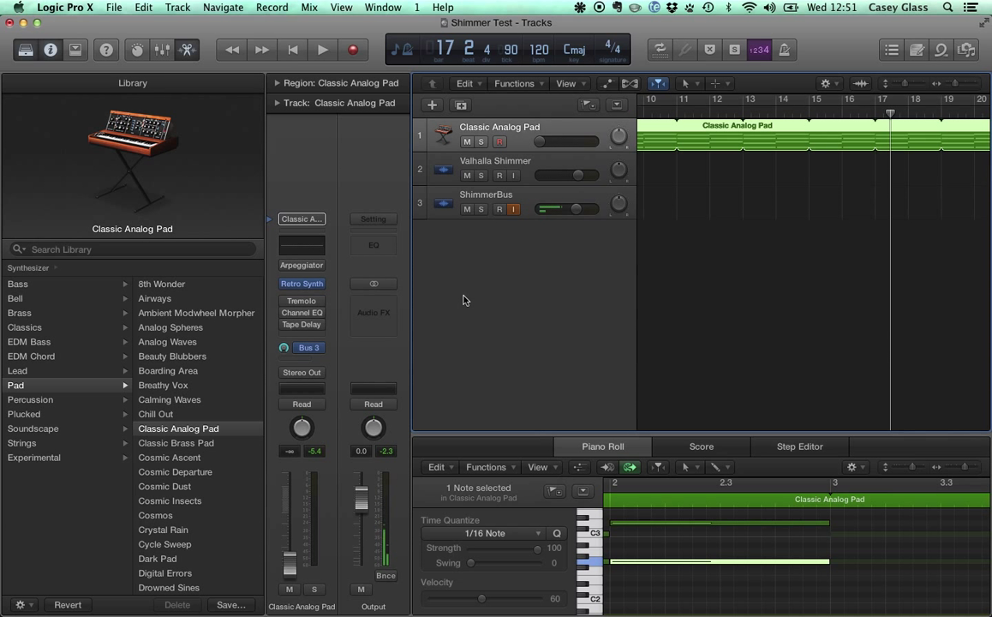
pyautogui.moveTo(334, 300)
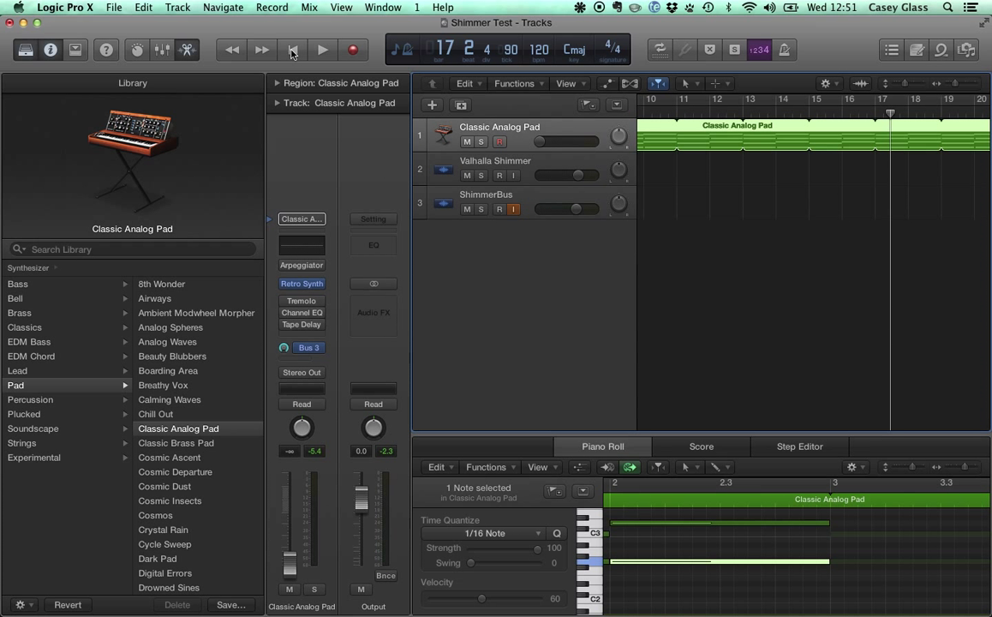
pyautogui.moveTo(293, 50)
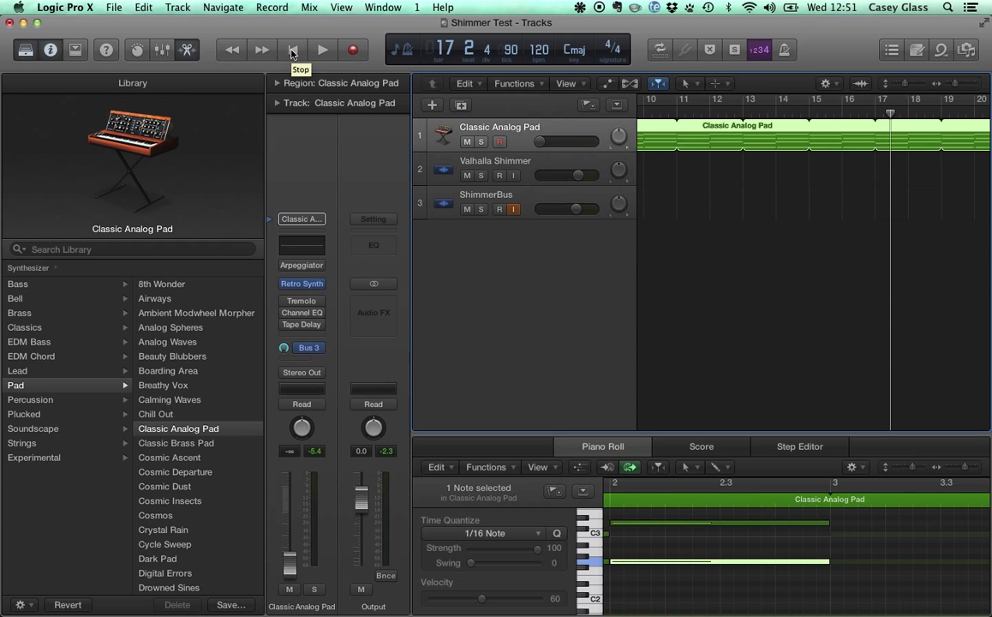
pyautogui.moveTo(527, 165)
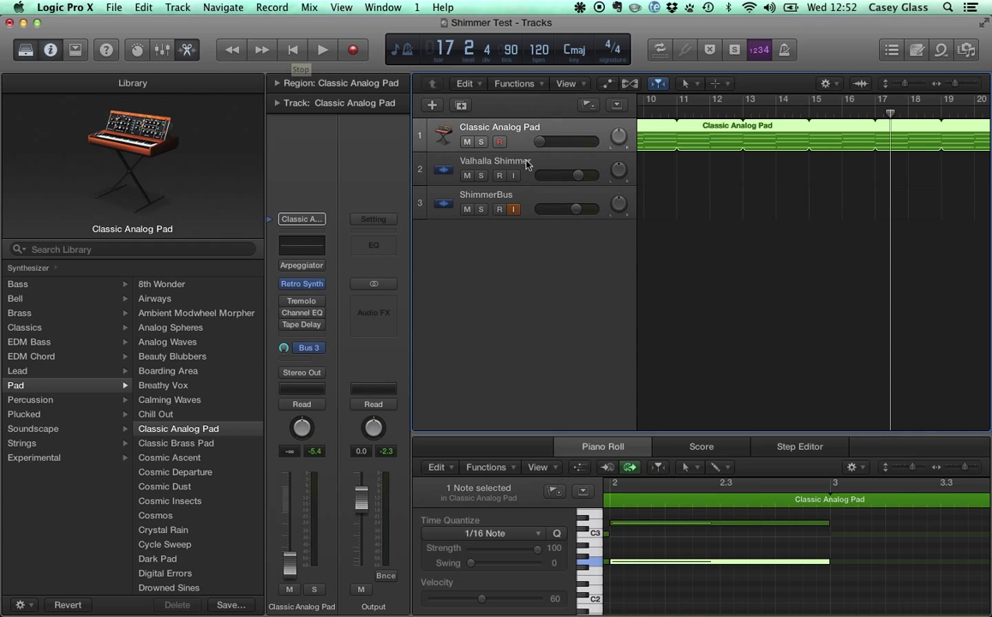
# Select the ShimmerBus track and open its PlatinumVerb insert.
pyautogui.click(485, 195)
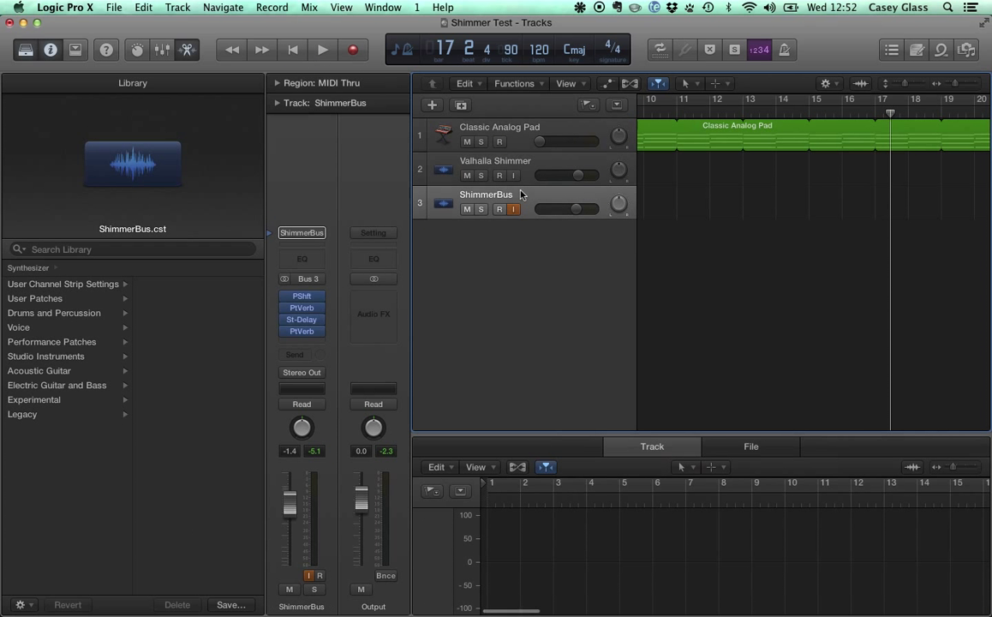
pyautogui.click(63, 283)
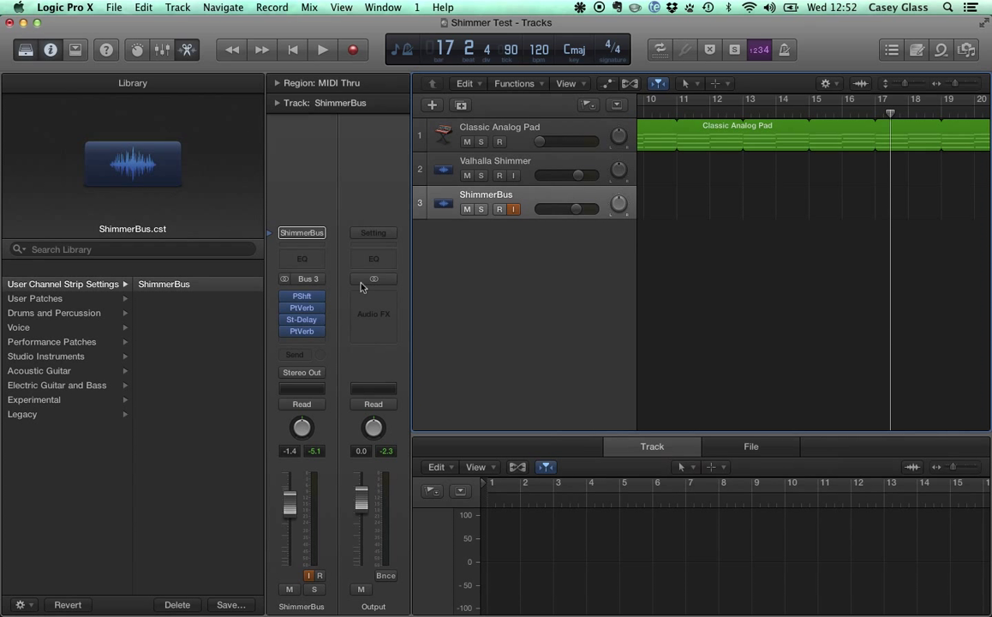
pyautogui.click(513, 209)
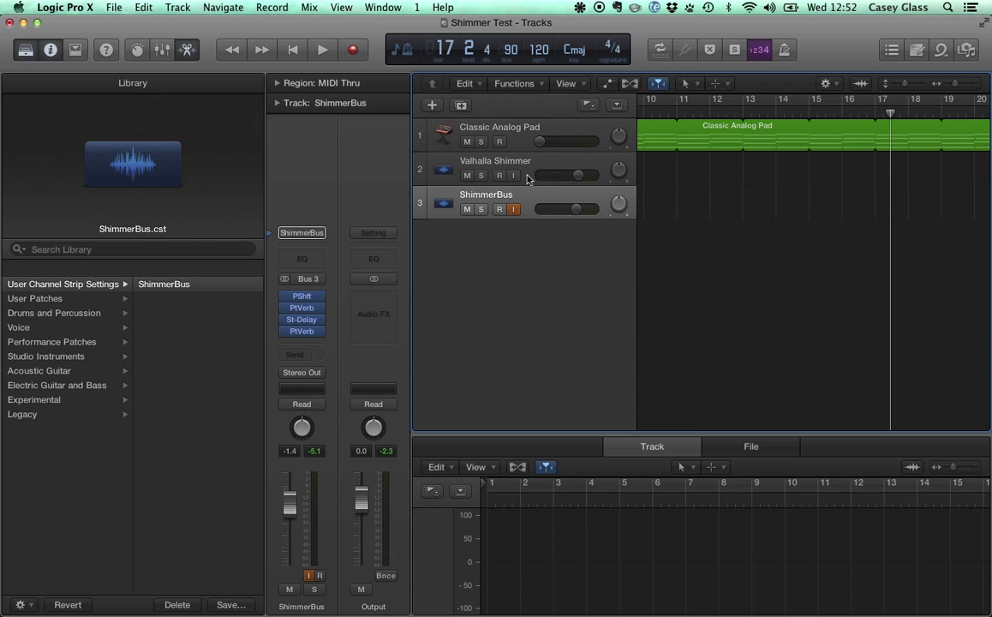
pyautogui.moveTo(527, 178)
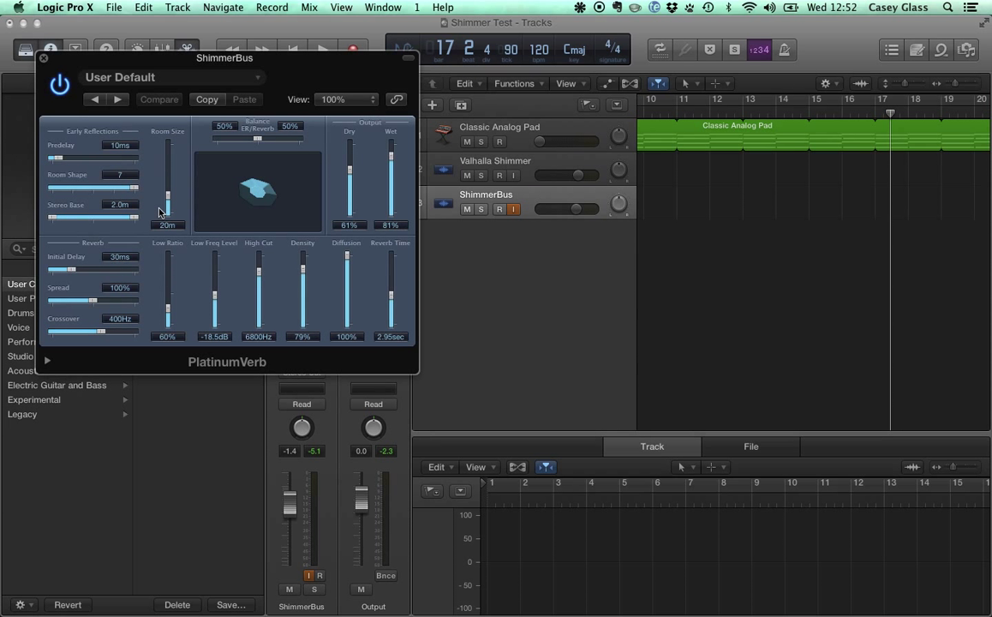
pyautogui.moveTo(253, 277)
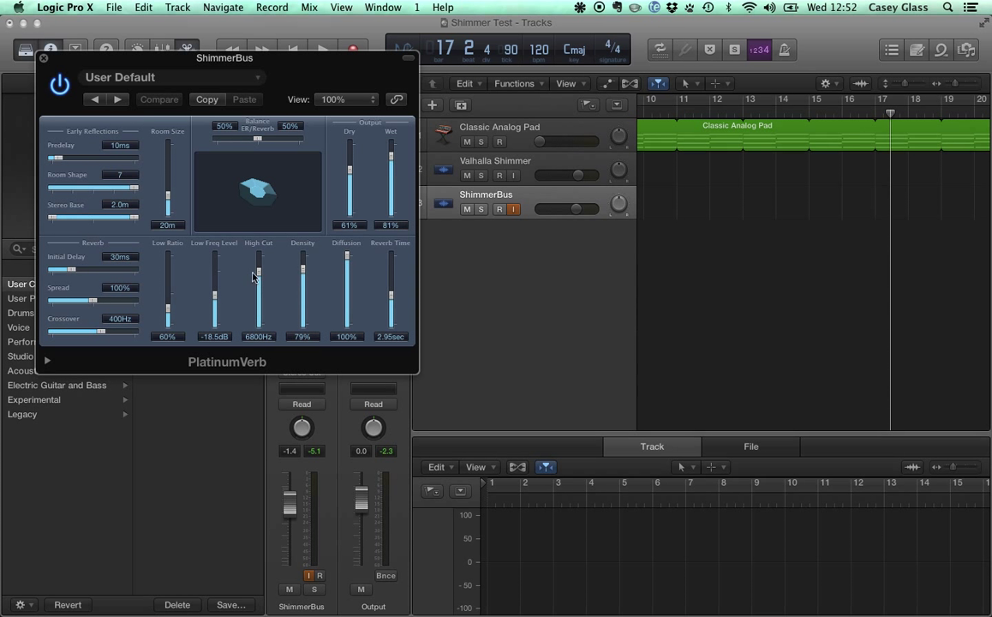
# Set PlatinumVerb Low Freq Level to -12.0 dB and Density to 97%, then close it.
pyautogui.moveTo(257, 274); pyautogui.dragTo(215, 312)
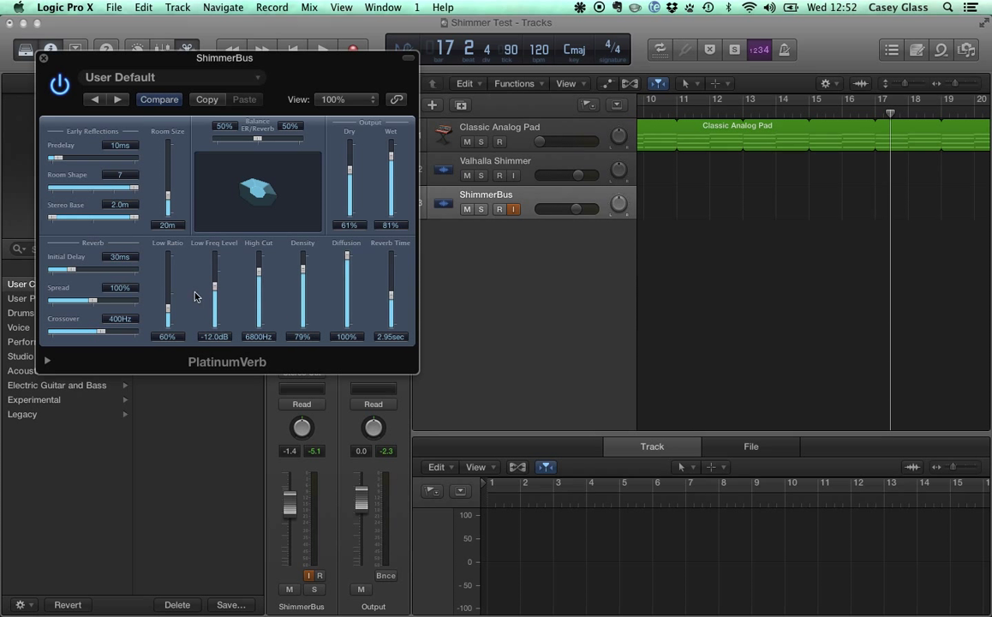
pyautogui.moveTo(301, 274); pyautogui.dragTo(301, 257)
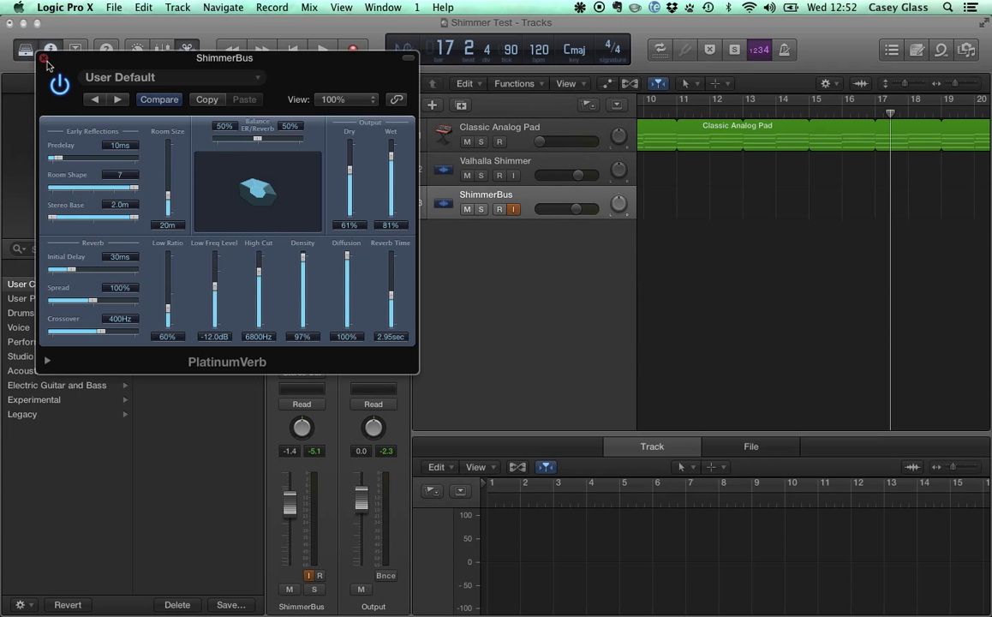
pyautogui.click(45, 64)
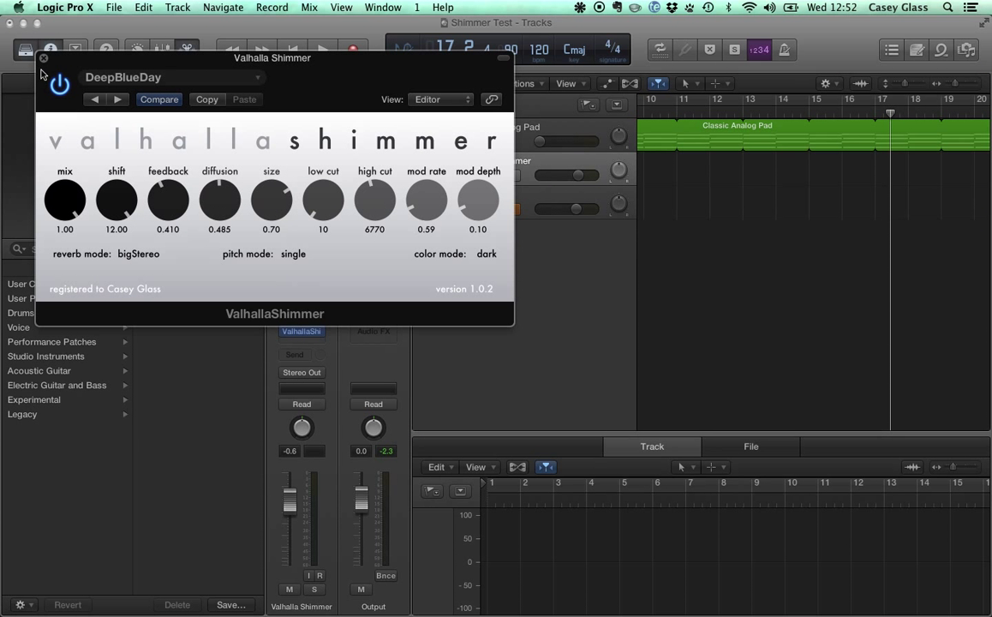
# Close the Valhalla Shimmer window and reselect the ShimmerBus track.
pyautogui.click(42, 58)
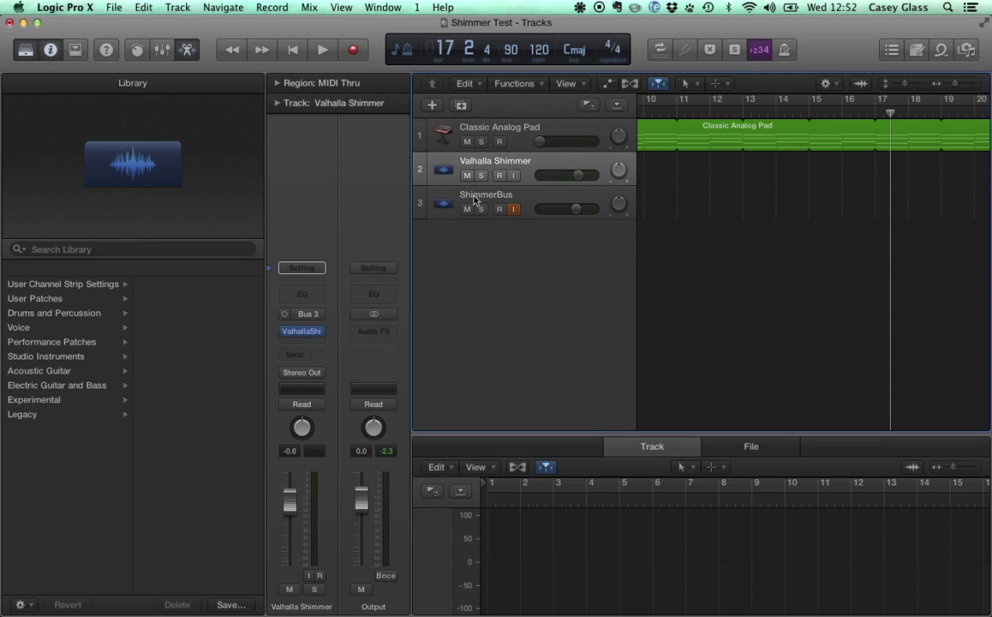
pyautogui.click(486, 195)
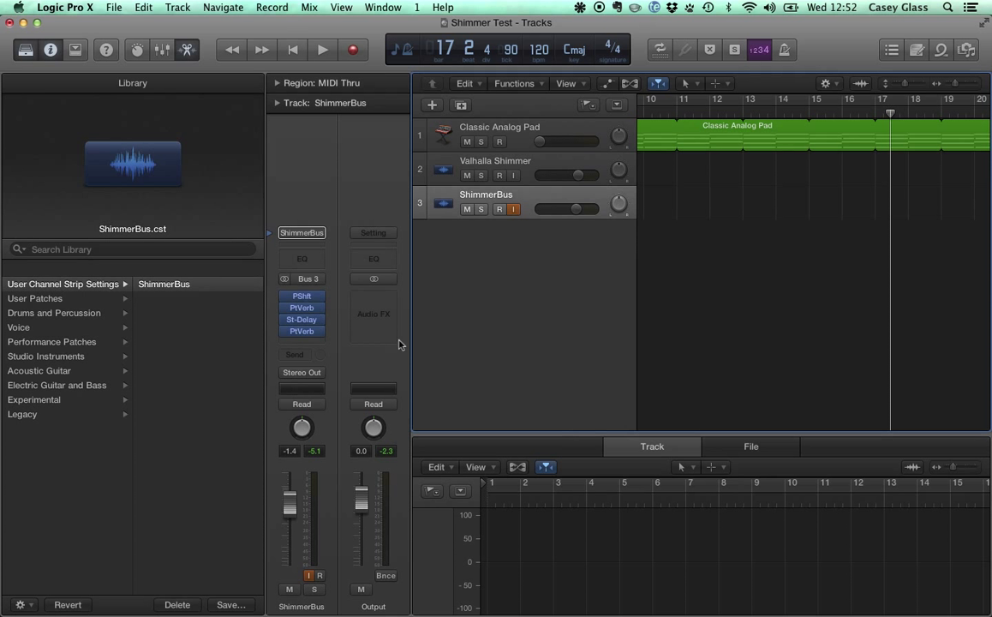
pyautogui.moveTo(445, 271)
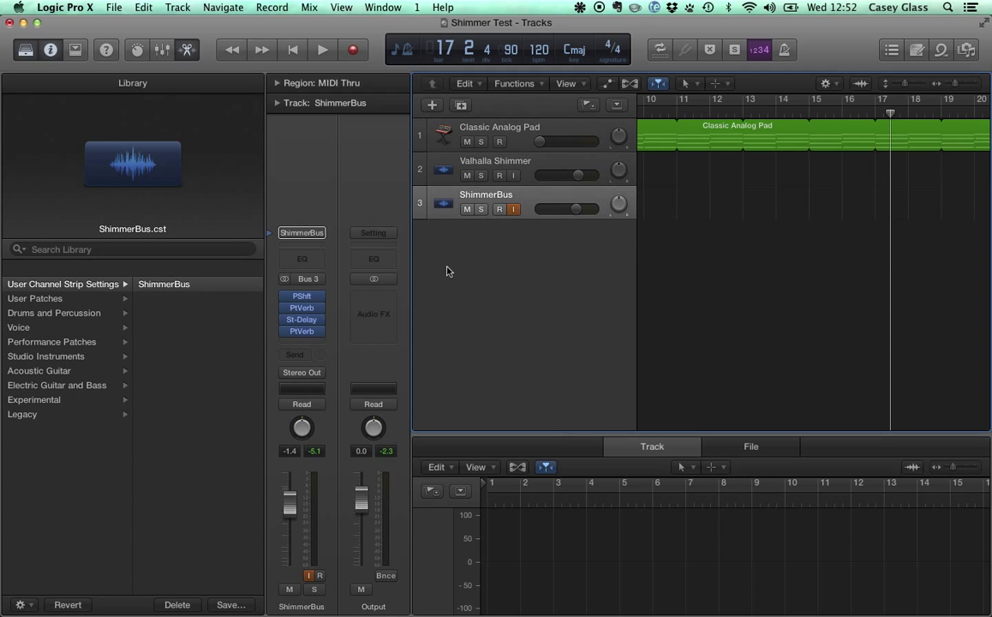